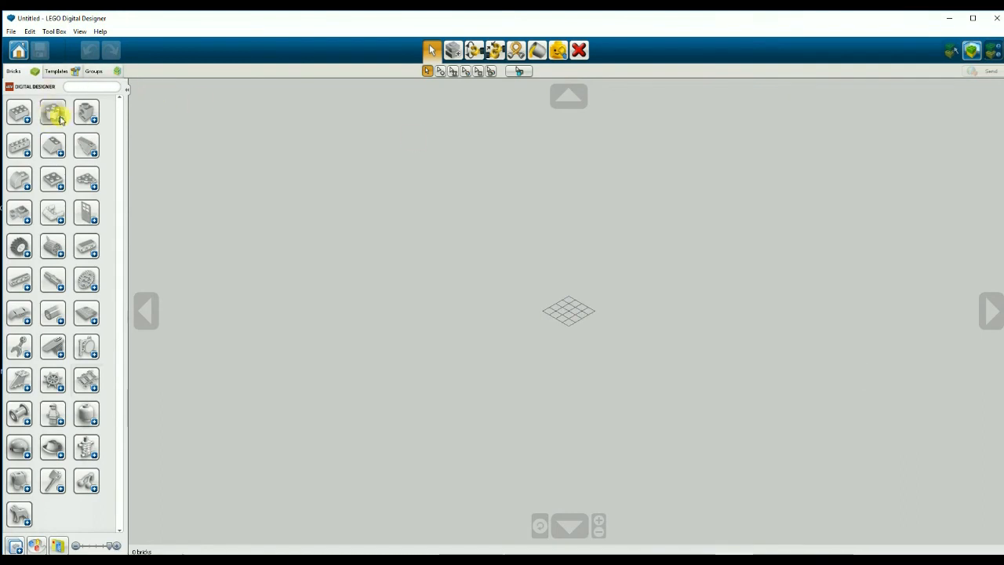
Step: Lay brown, green and grey baseplates with a curving road and crosswalk crossings
click(85, 179)
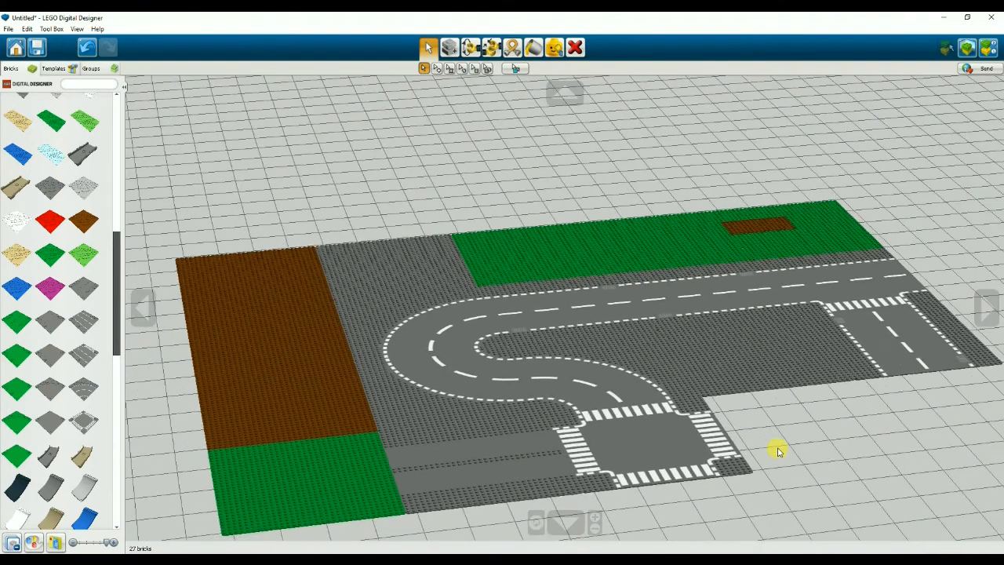
mouse_move(773, 451)
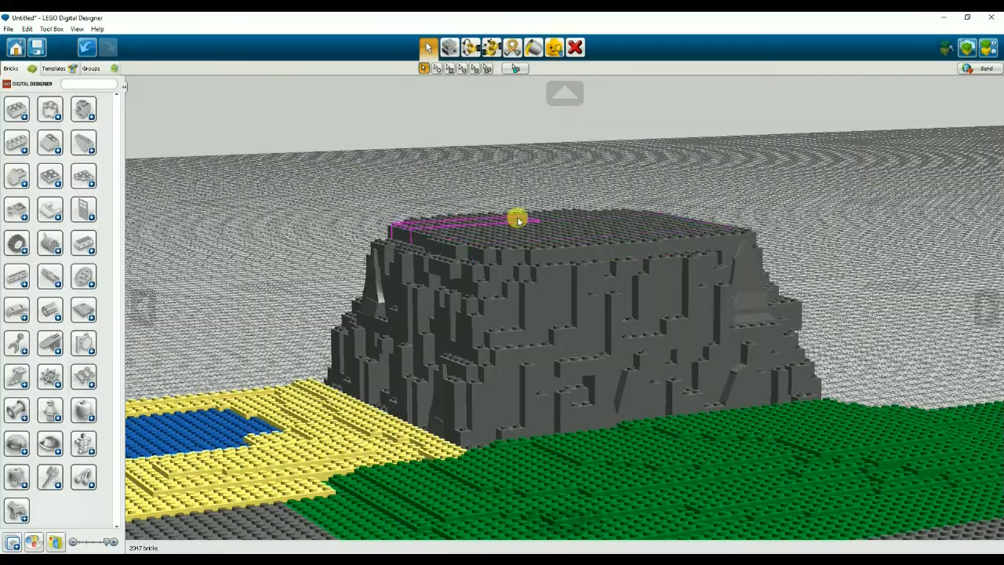
Step: Stack dark grey rock bricks beside blue water plates edged with yellow sand
drag(518, 221, 634, 369)
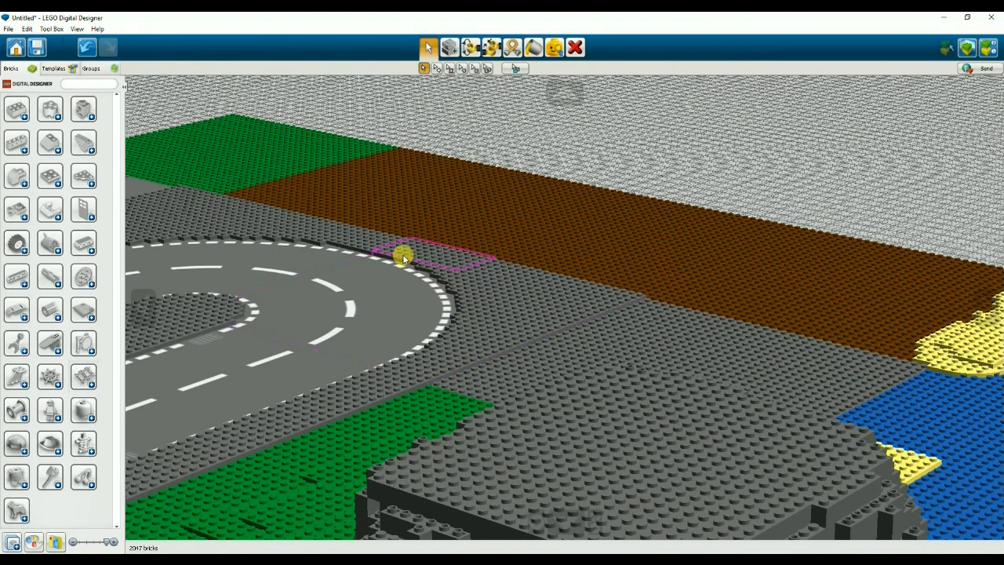
drag(402, 257, 452, 367)
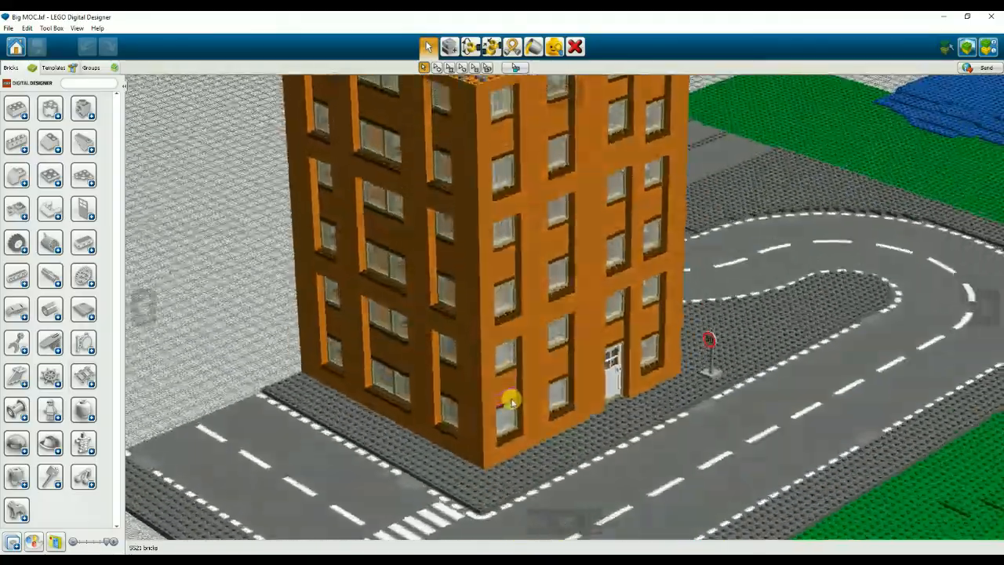
Step: Build the orange tower with window rows and a white door, plus a 50 sign
drag(510, 400, 698, 376)
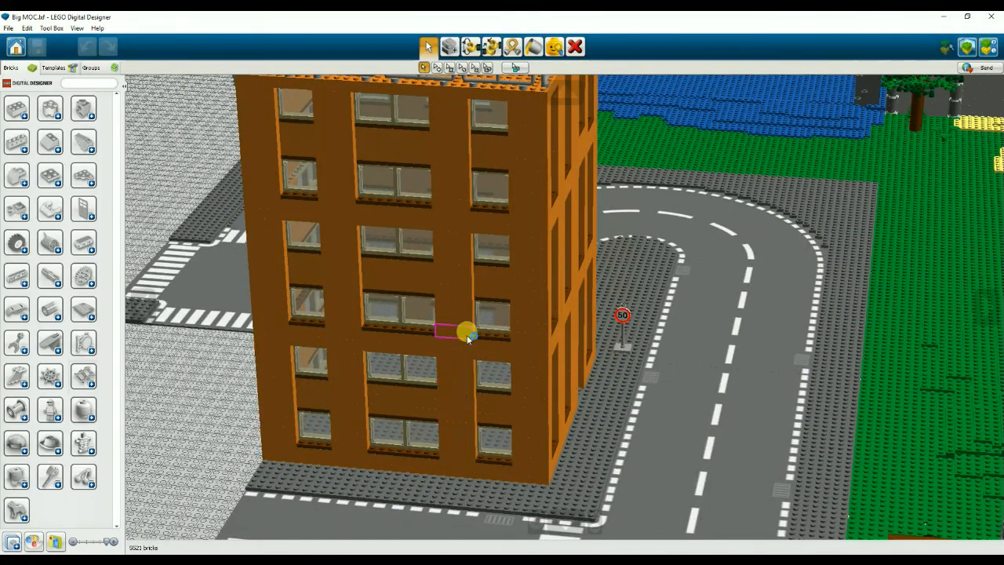
drag(466, 337, 514, 368)
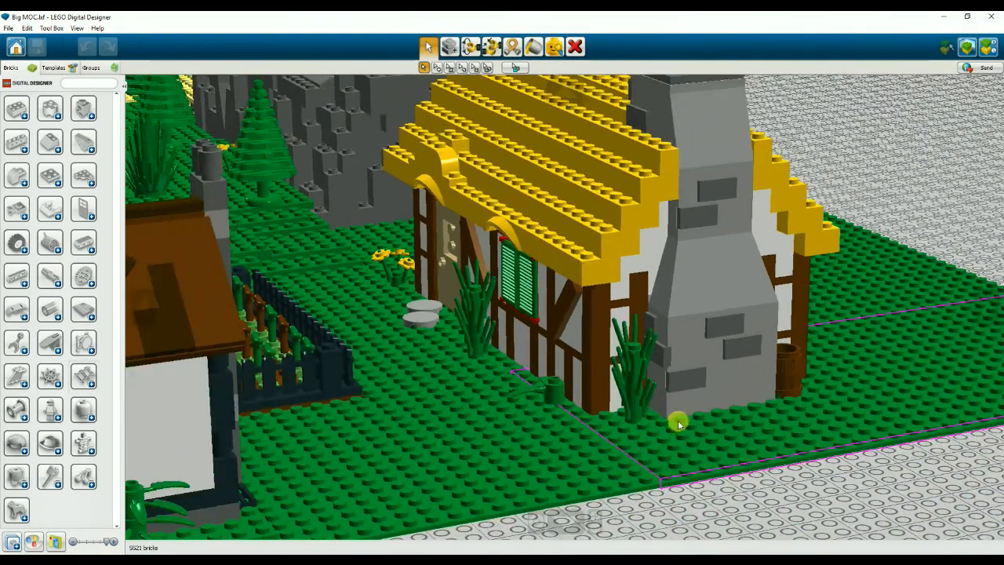
Step: Build the timber cottage with yellow roof, grey chimney, fence, plants and pine trees
drag(679, 422, 458, 320)
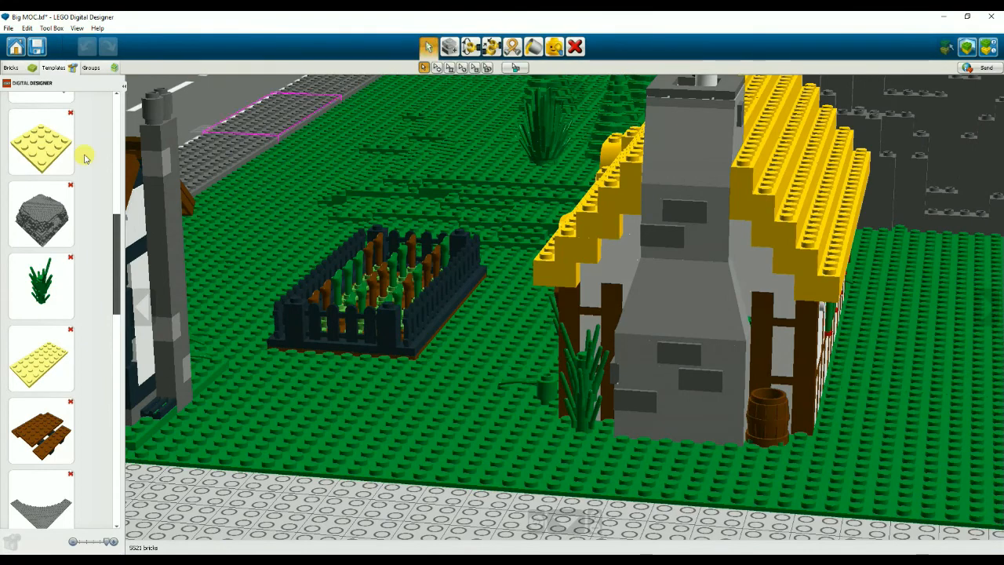
Step: Scroll the Bricks palette and zoom out over the cottages and vegetable garden
scroll(down, 3)
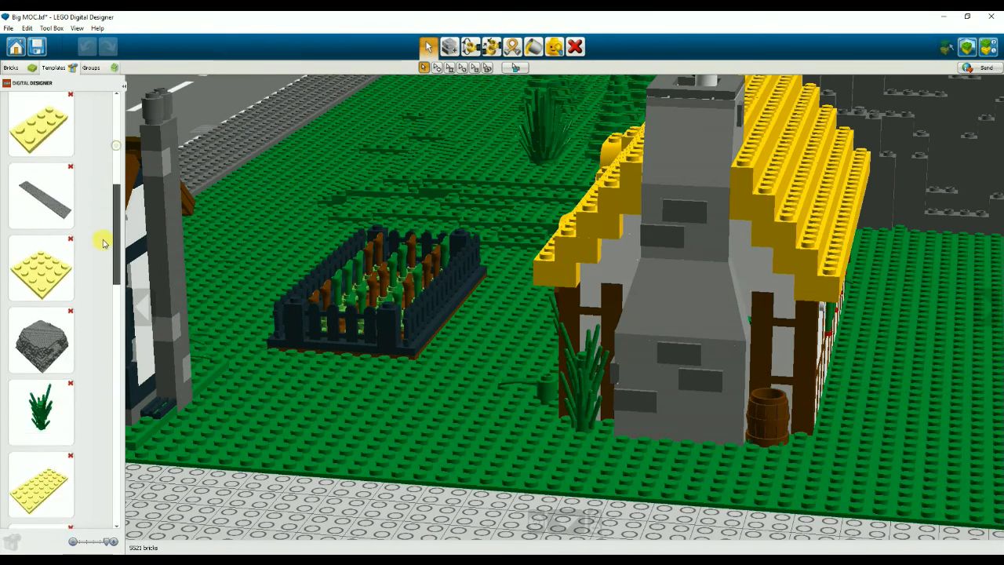
scroll(down, 3)
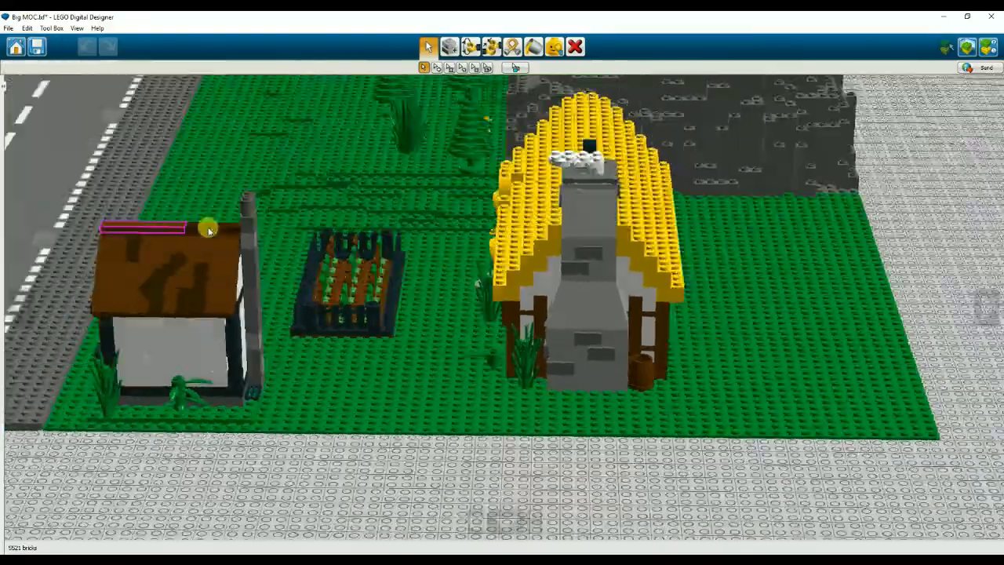
drag(210, 229, 671, 343)
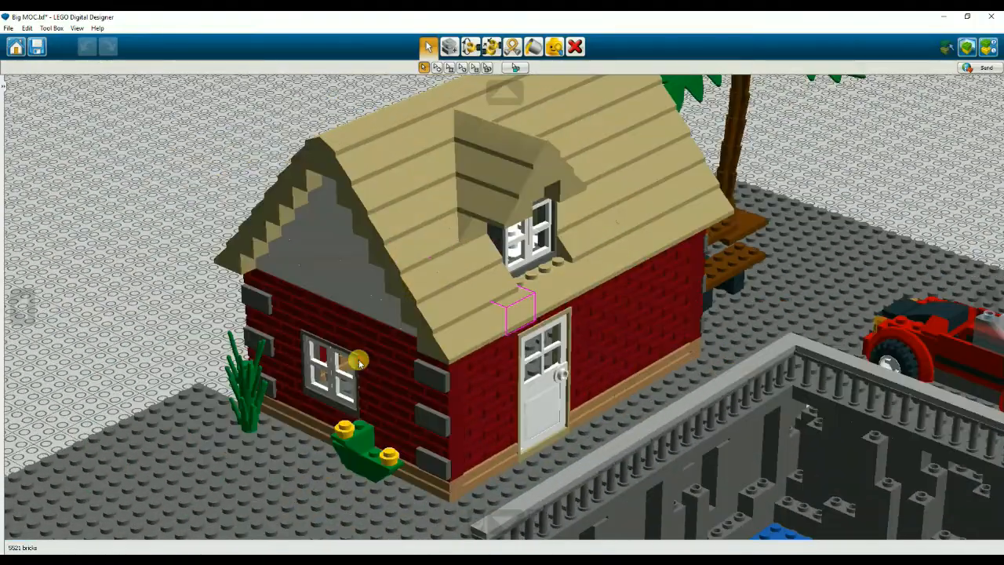
drag(357, 361, 471, 314)
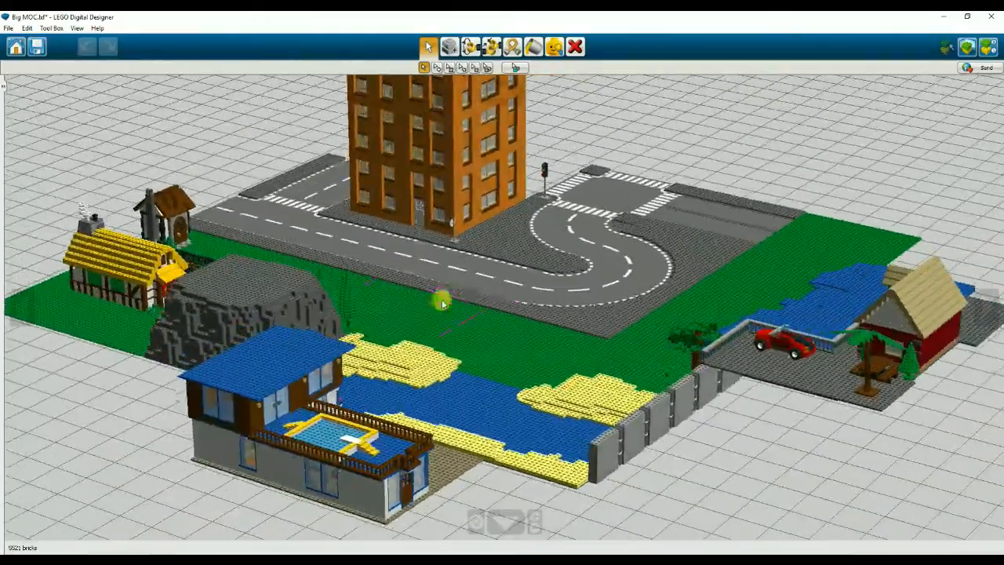
drag(443, 305, 526, 304)
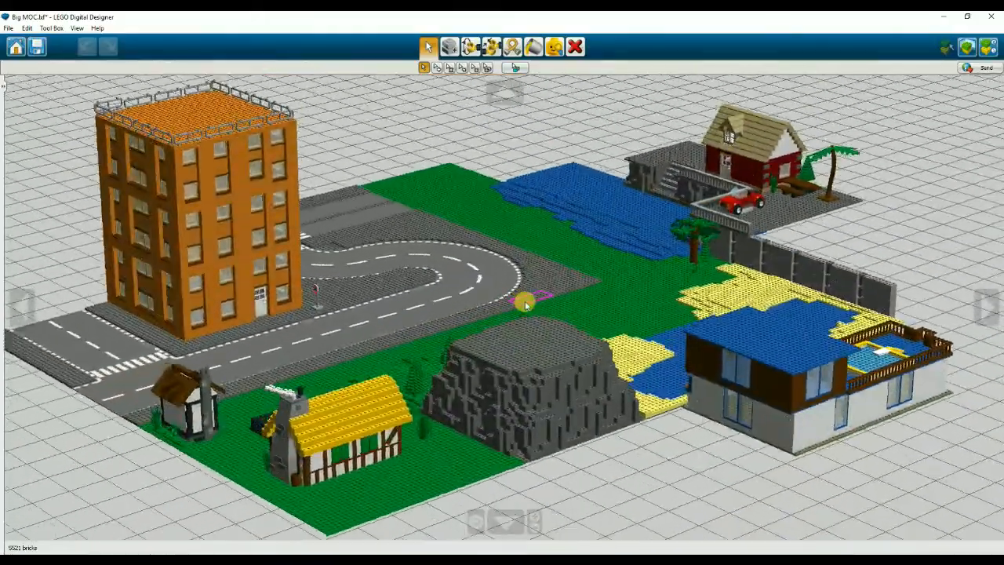